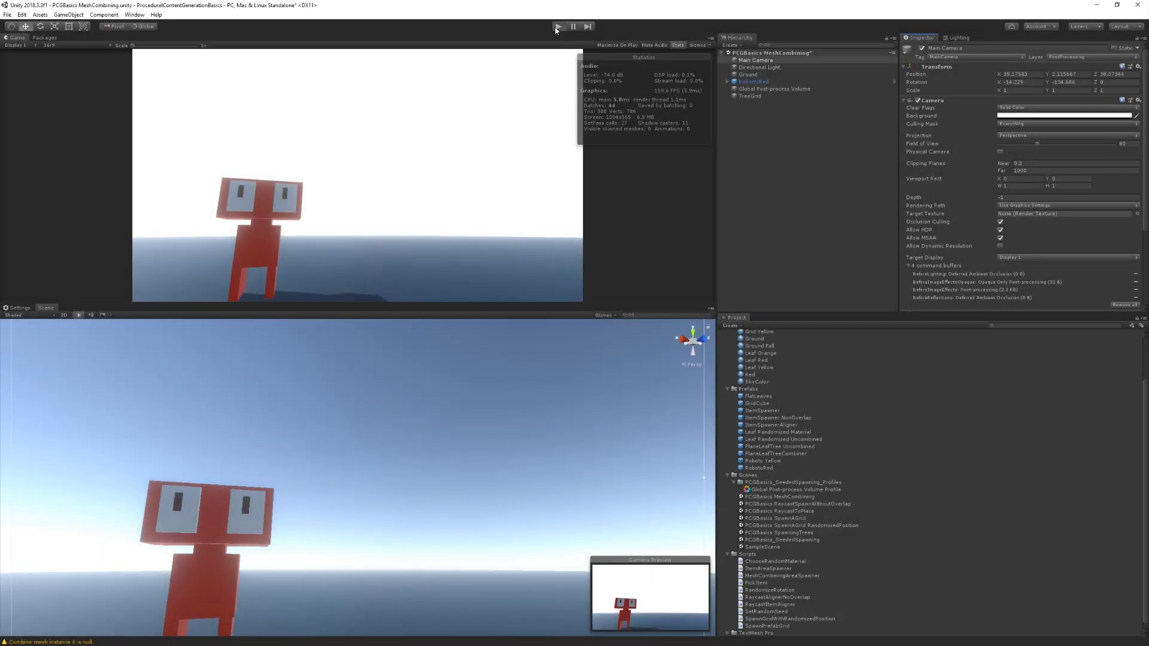
# Step: Enter Play mode so the autumn trees spawn around the robot
pyautogui.click(557, 27)
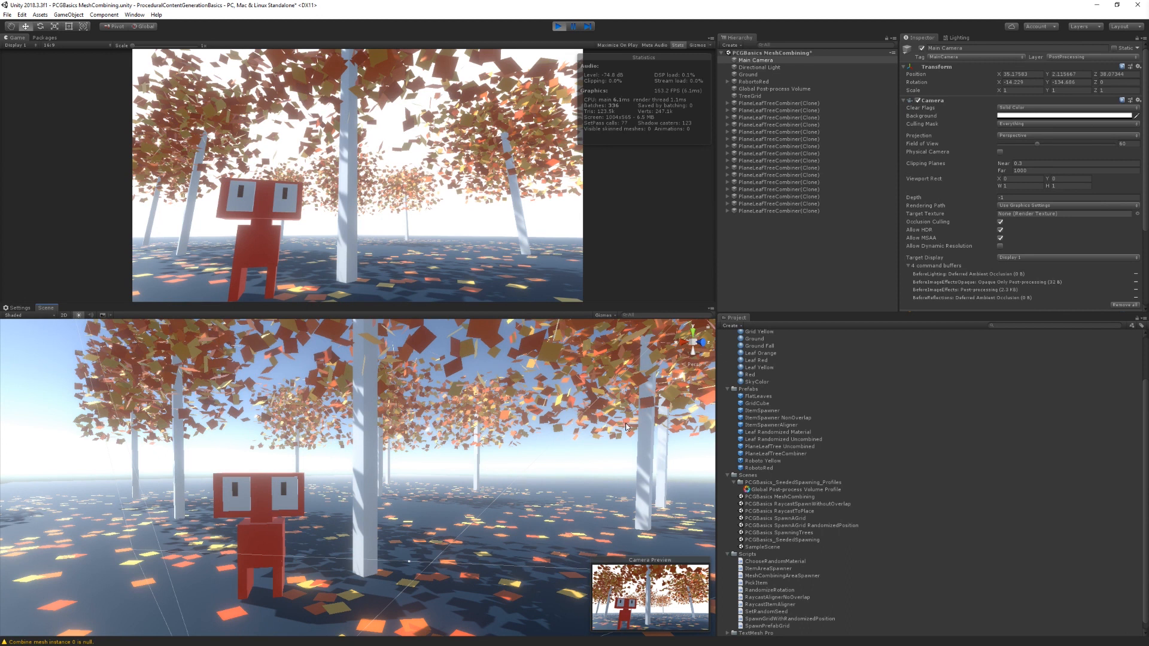
pyautogui.moveTo(572, 418)
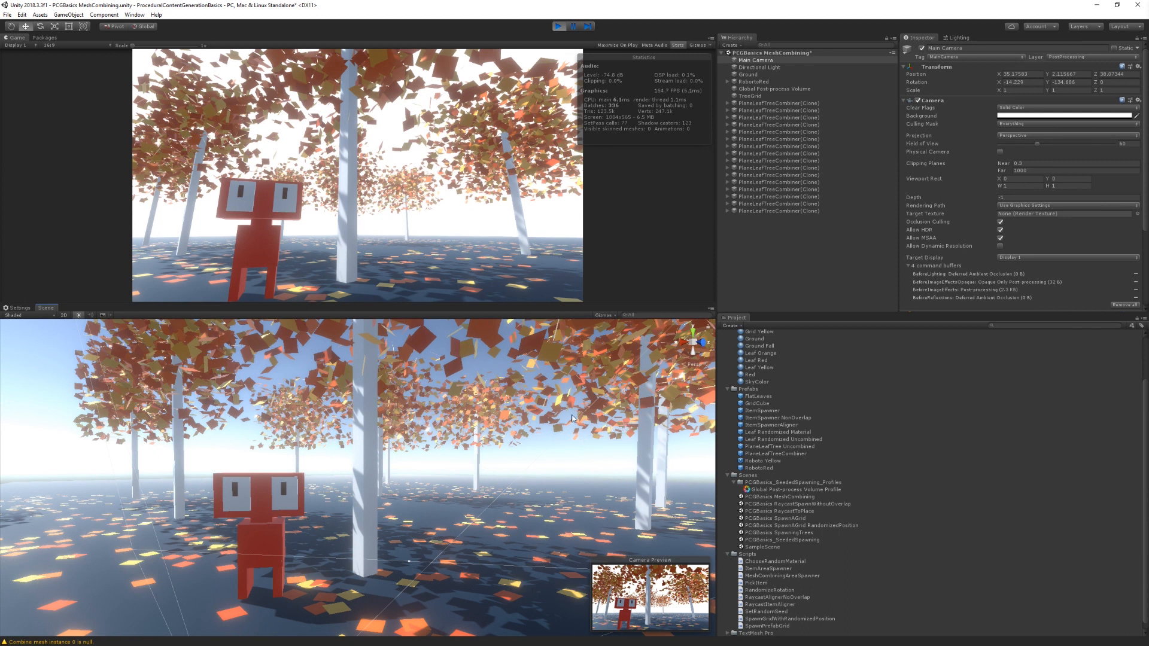
pyautogui.moveTo(568, 83)
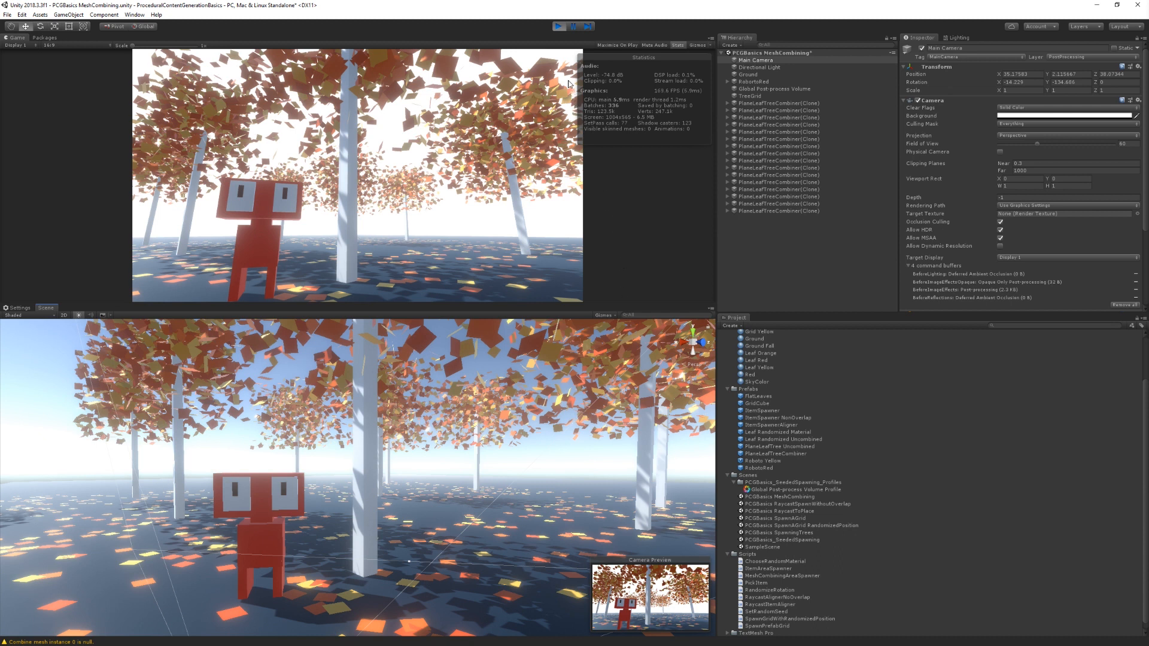
# Step: Expand a PlaneLeafTreeCombiner clone; inspect TreeTrunk, the outer spawner, and the leaf meshes
pyautogui.click(779, 102)
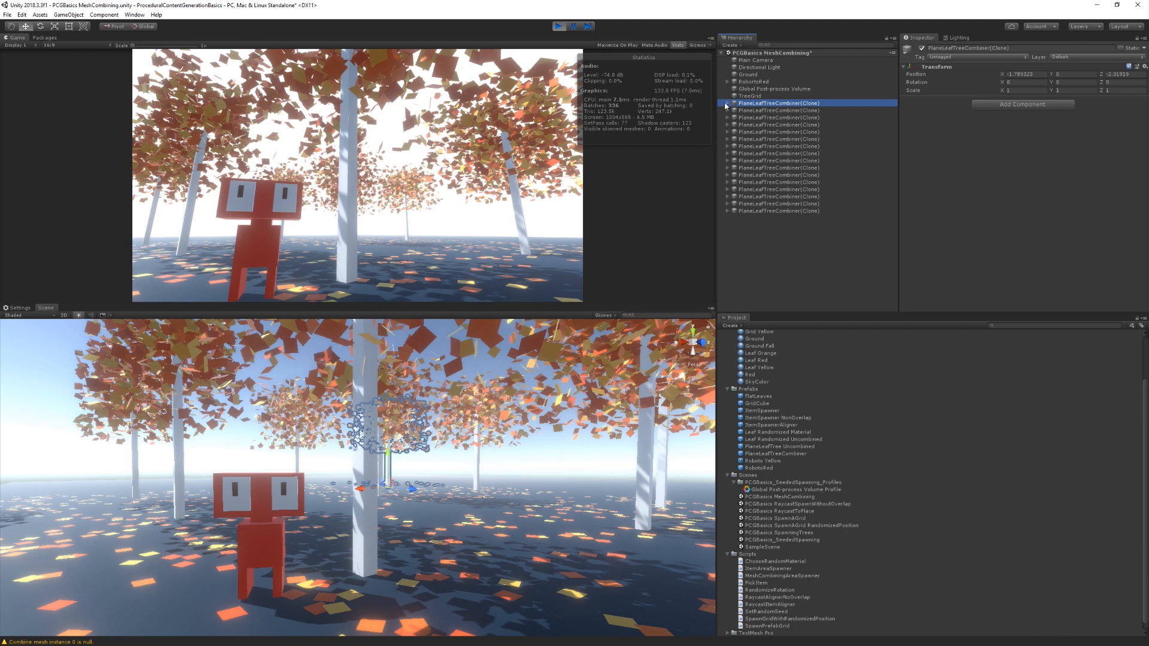
pyautogui.click(728, 102)
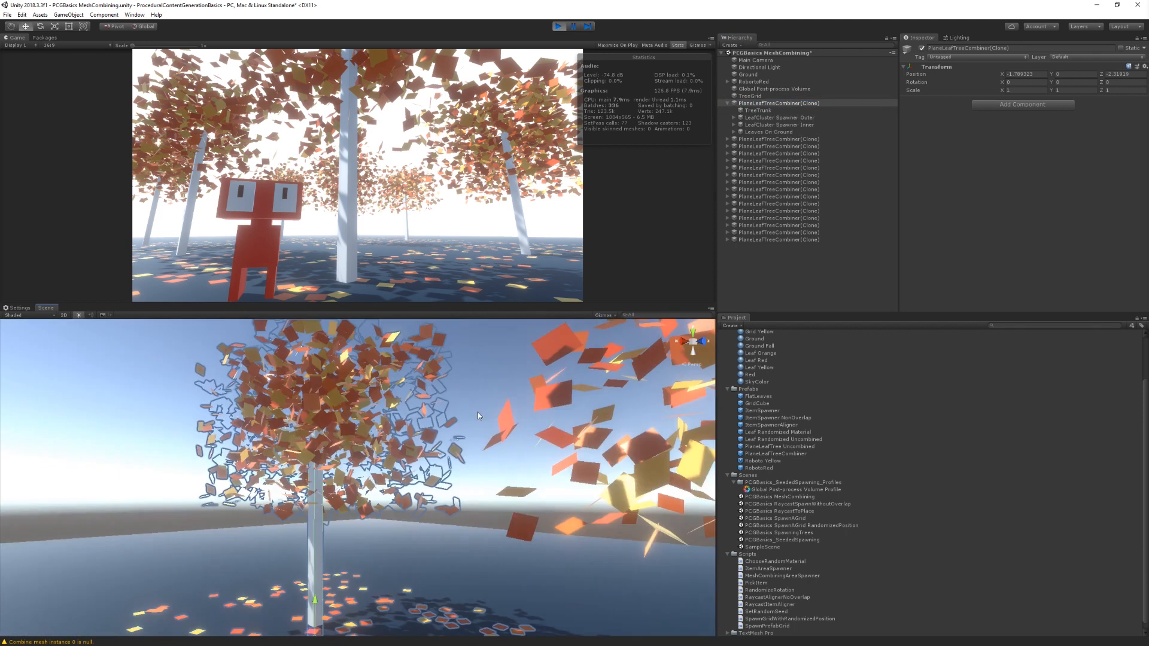
pyautogui.click(758, 111)
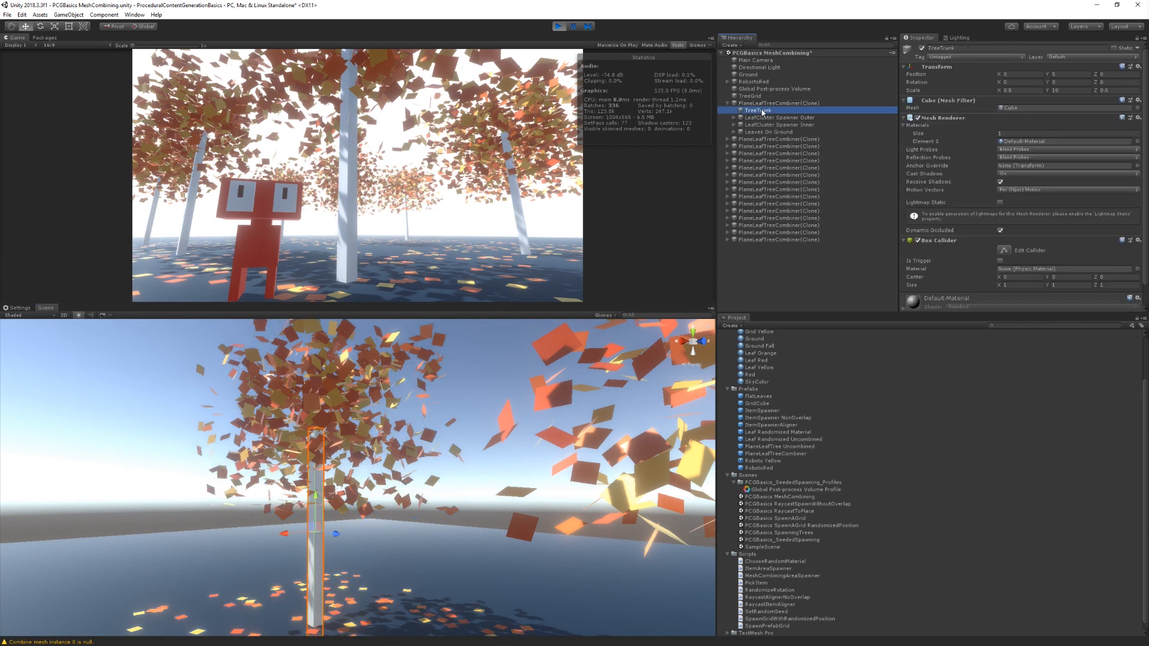
pyautogui.click(780, 118)
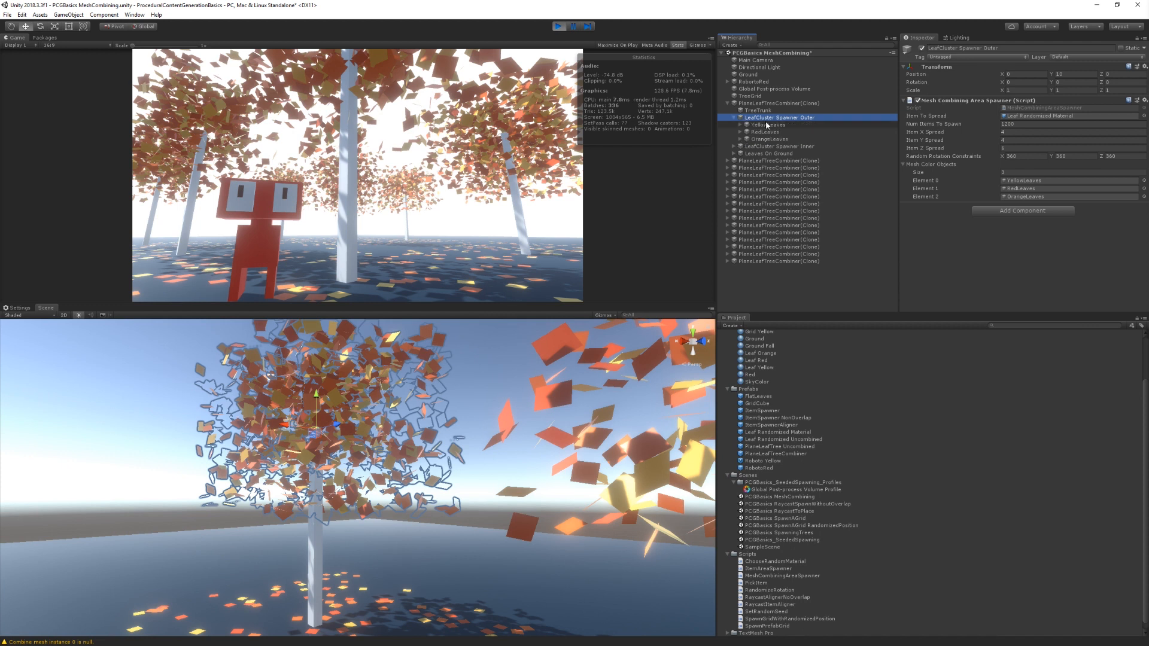
pyautogui.click(766, 124)
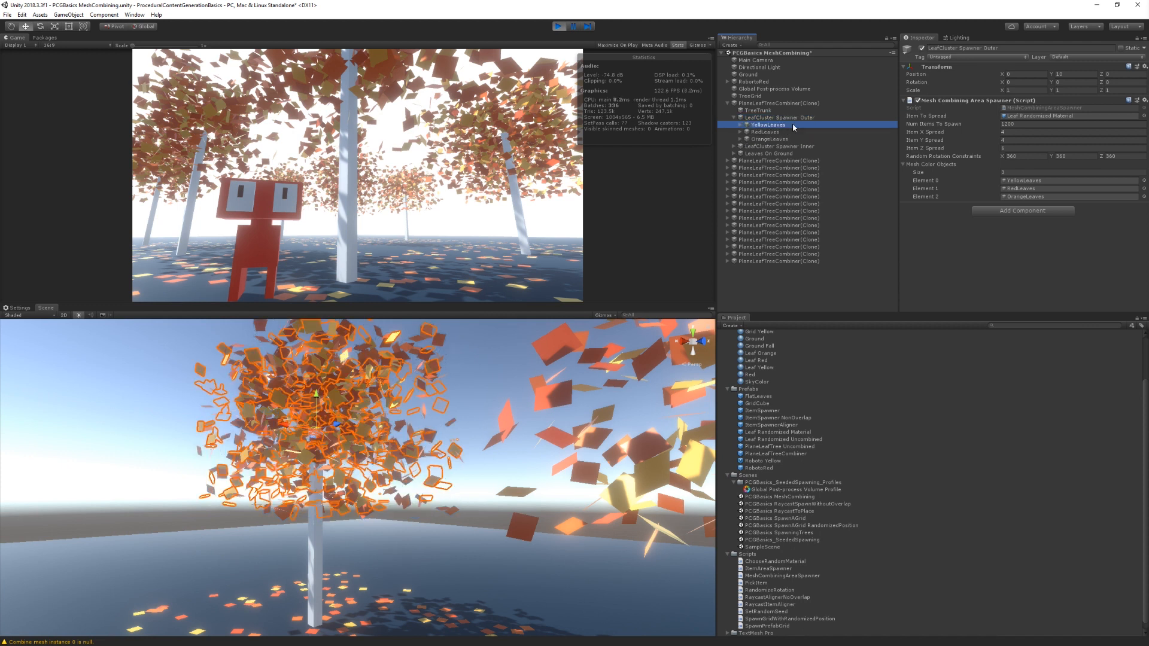
pyautogui.click(764, 131)
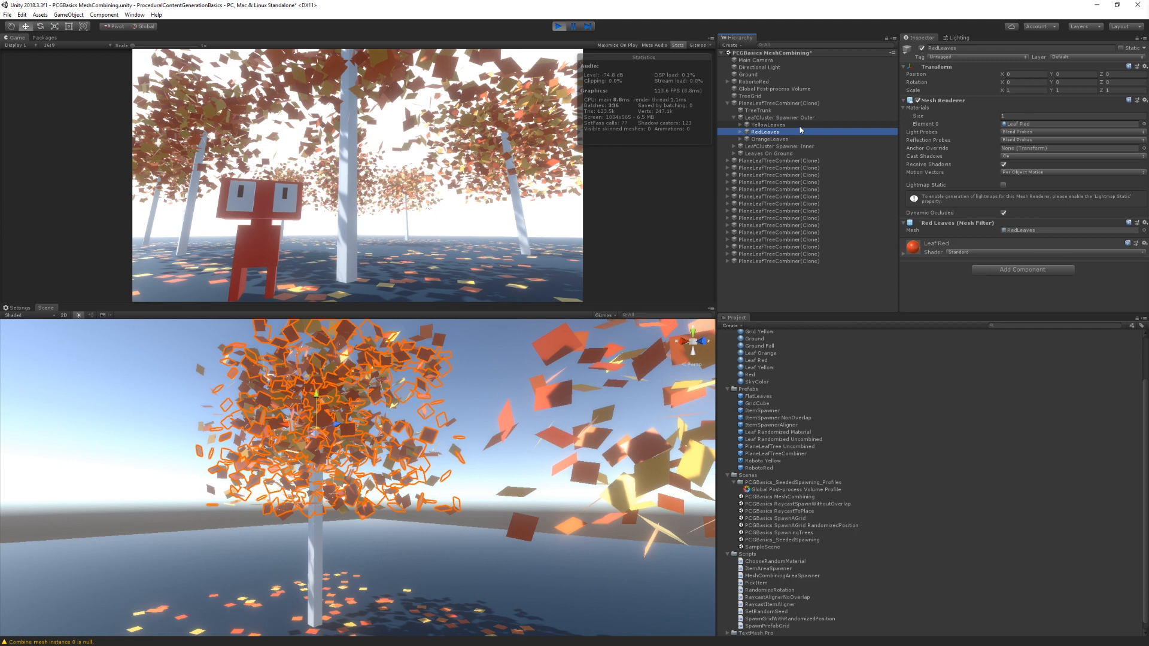
pyautogui.click(769, 139)
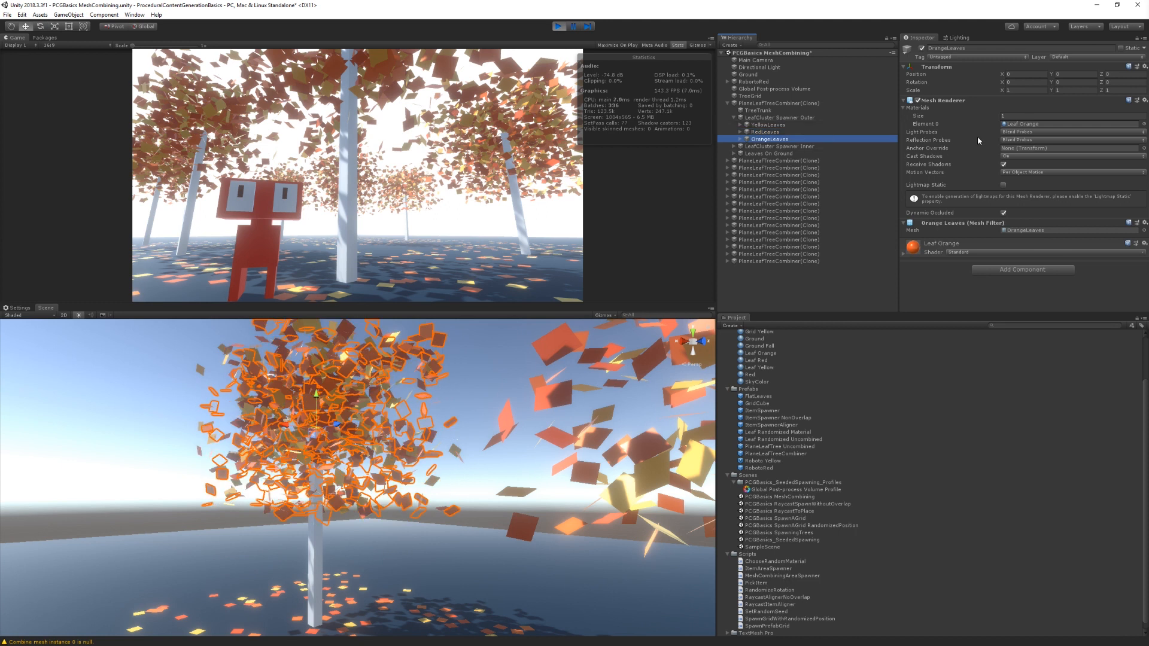
pyautogui.moveTo(1009, 226)
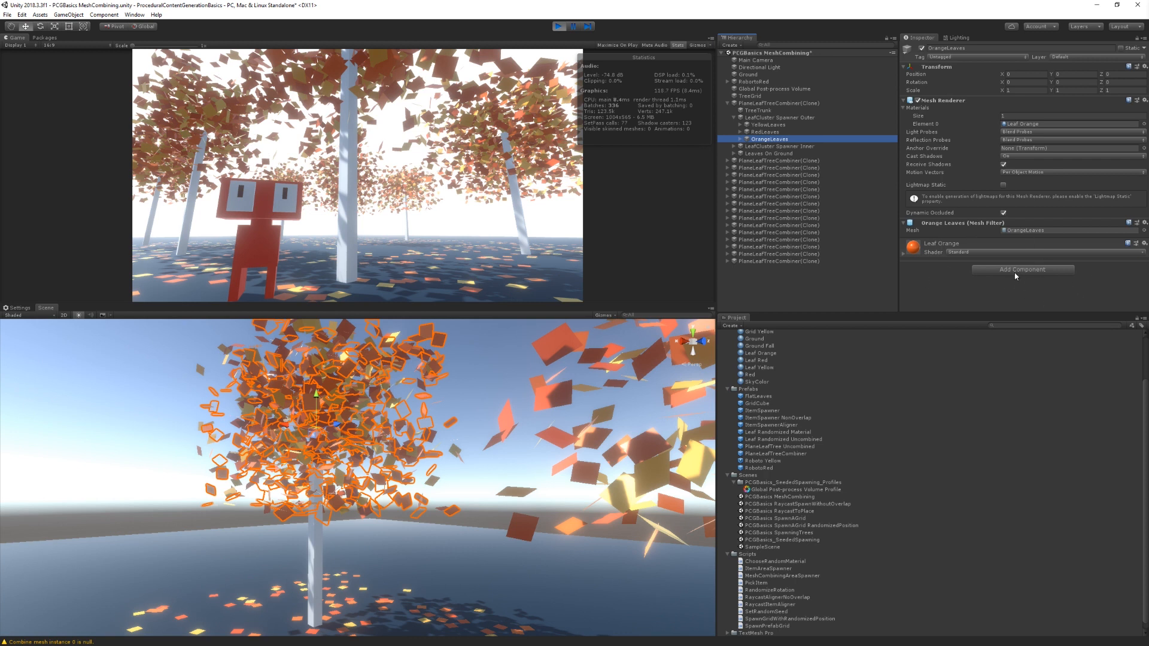
pyautogui.click(779, 118)
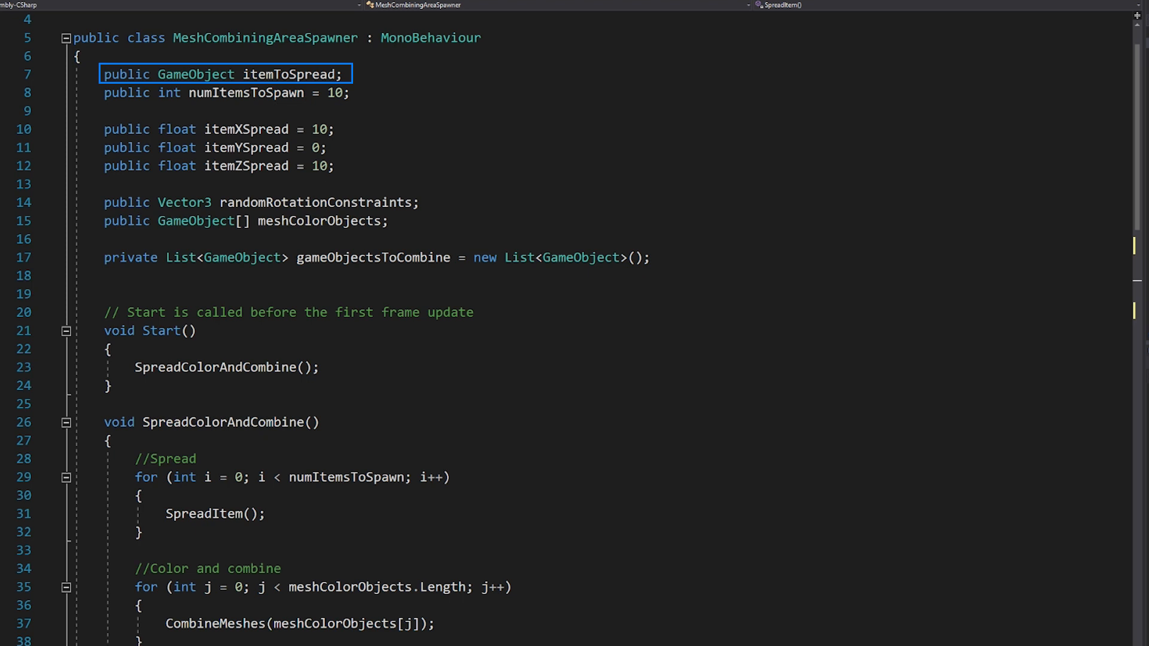
# Step: Review the itemToSpread field declarations, then scroll down toward SpreadColorAndCombine()
pyautogui.click(219, 92)
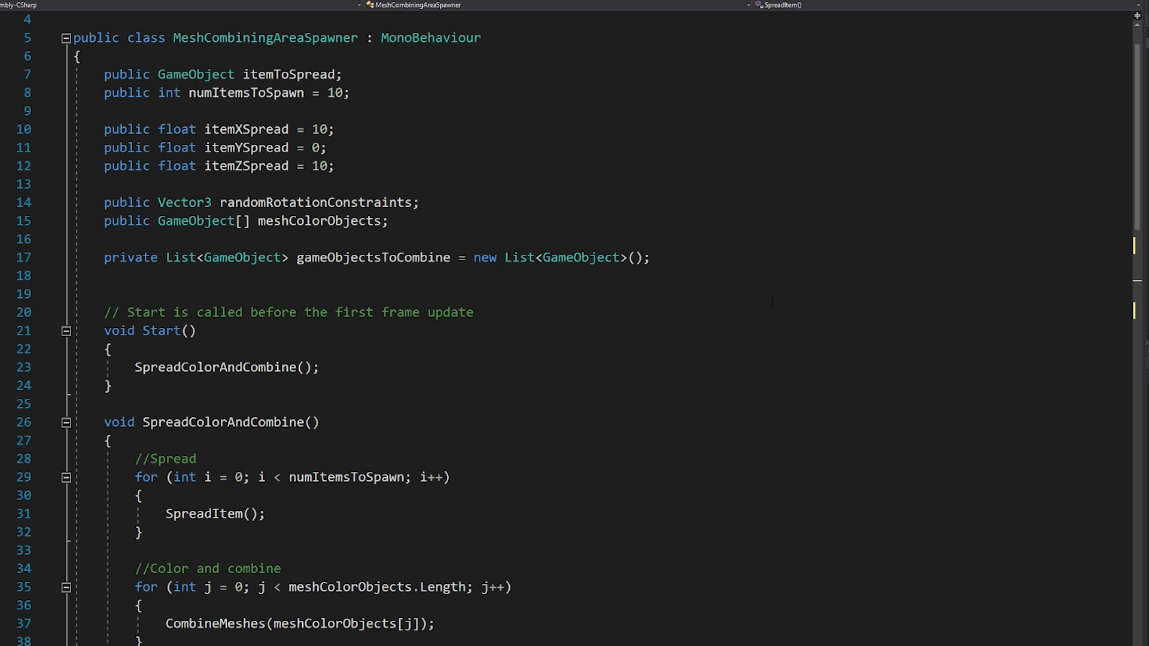
pyautogui.doubleClick(316, 202)
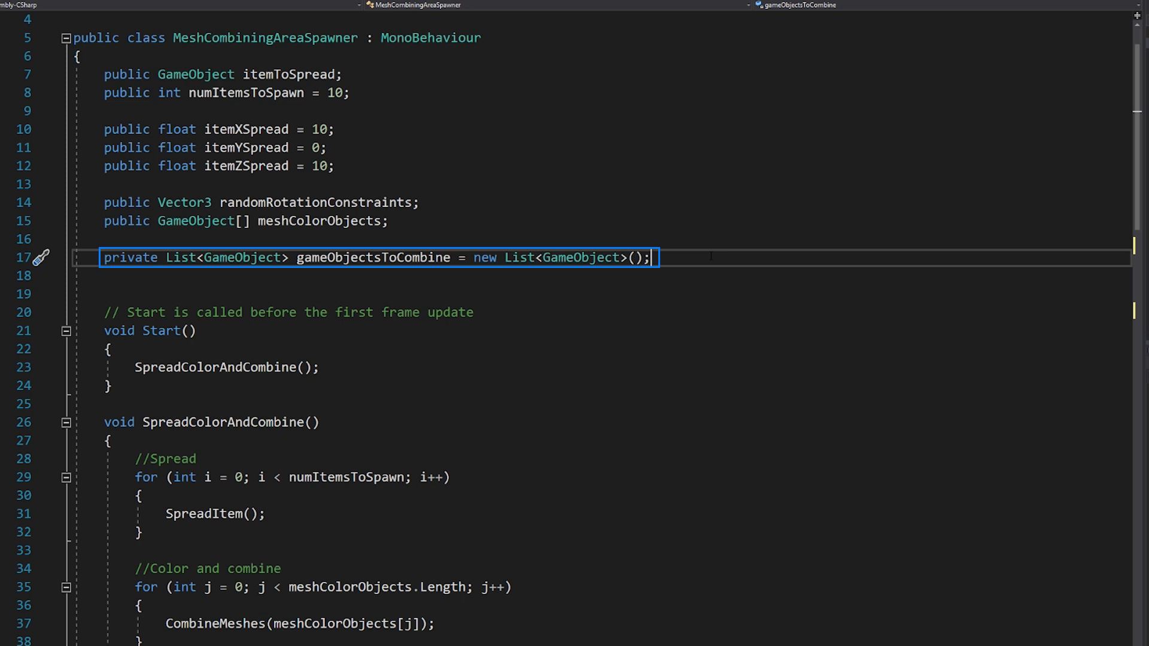
pyautogui.scroll(-3)
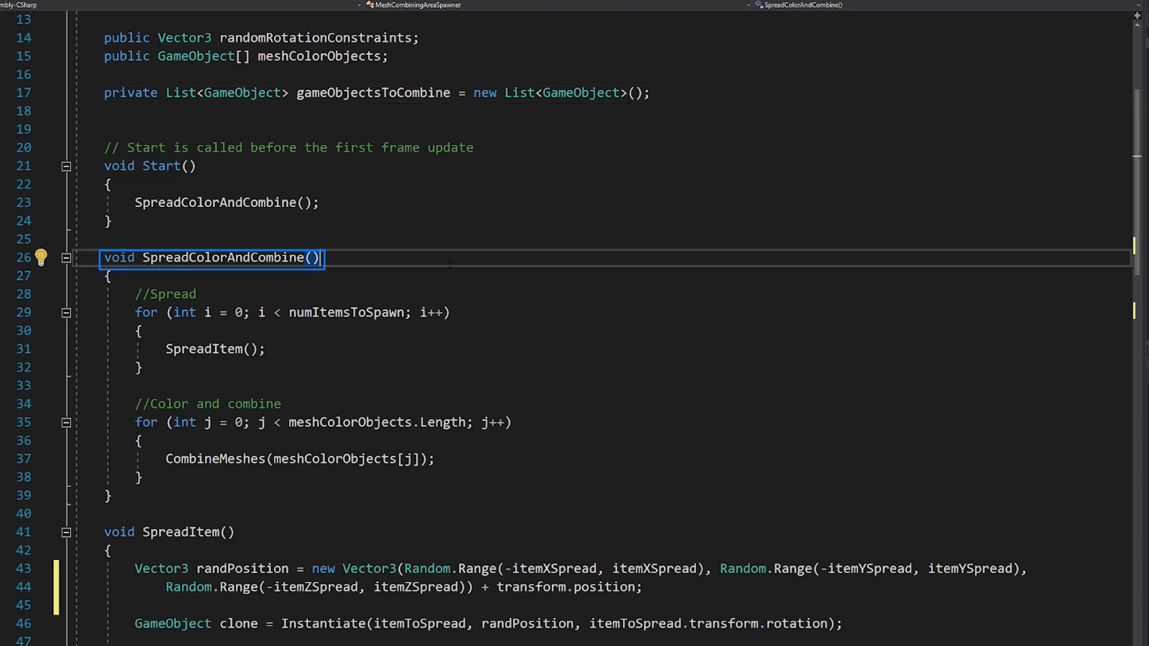
# Step: Highlight the SpreadItem() call inside the for loop
pyautogui.click(139, 367)
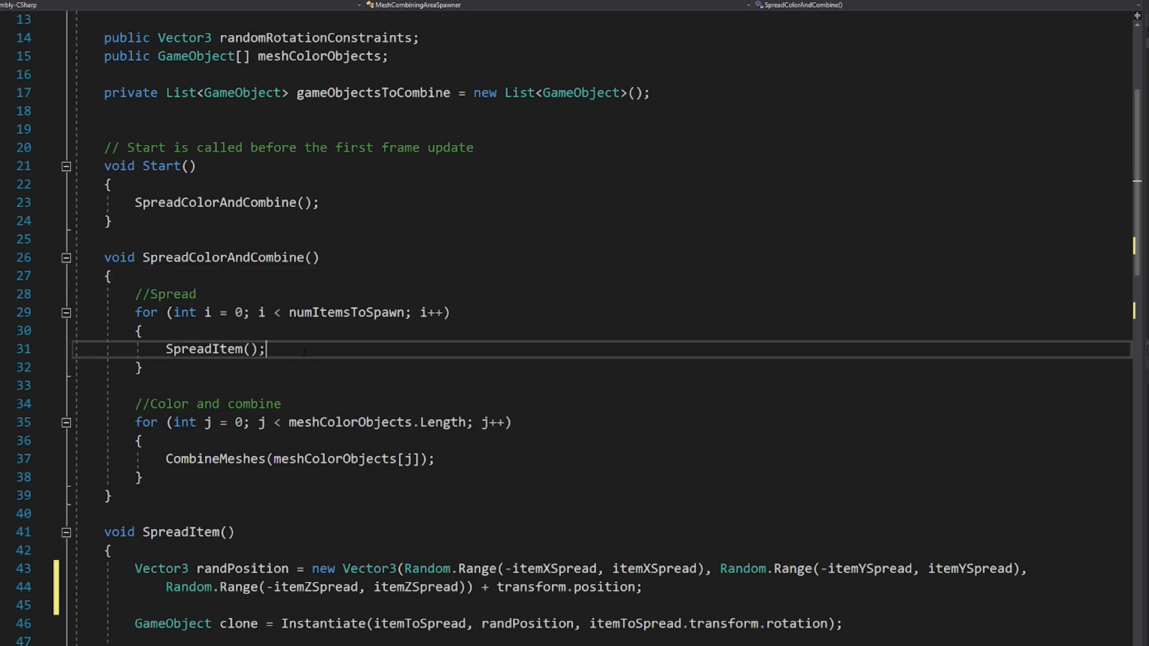
pyautogui.doubleClick(212, 349)
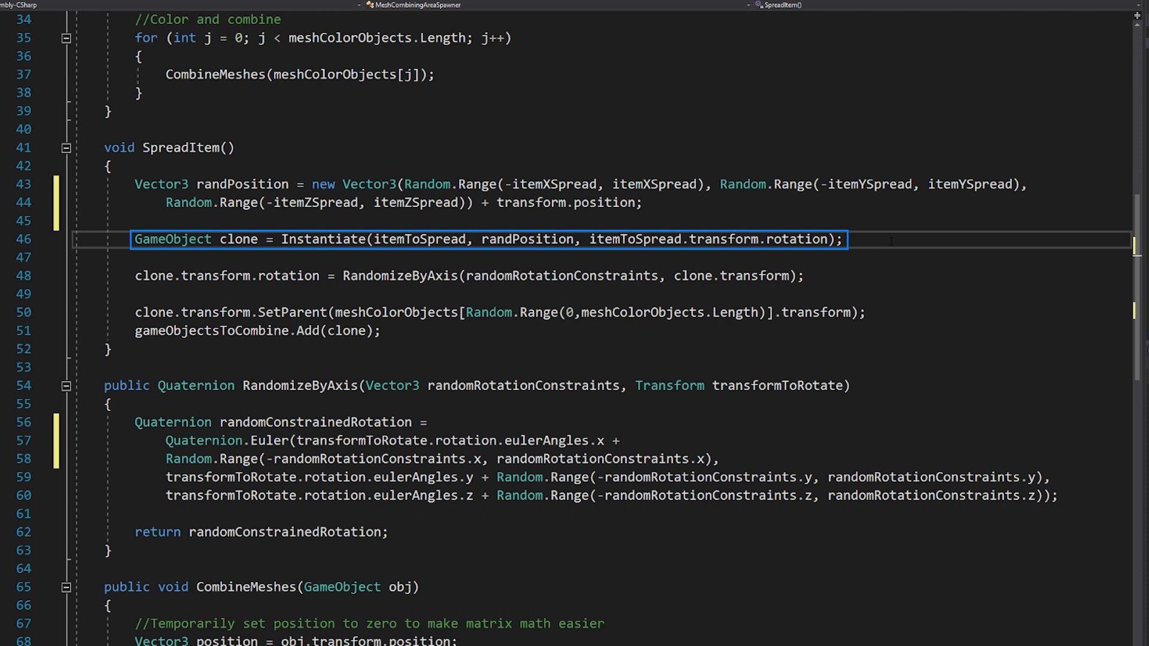
pyautogui.click(844, 239)
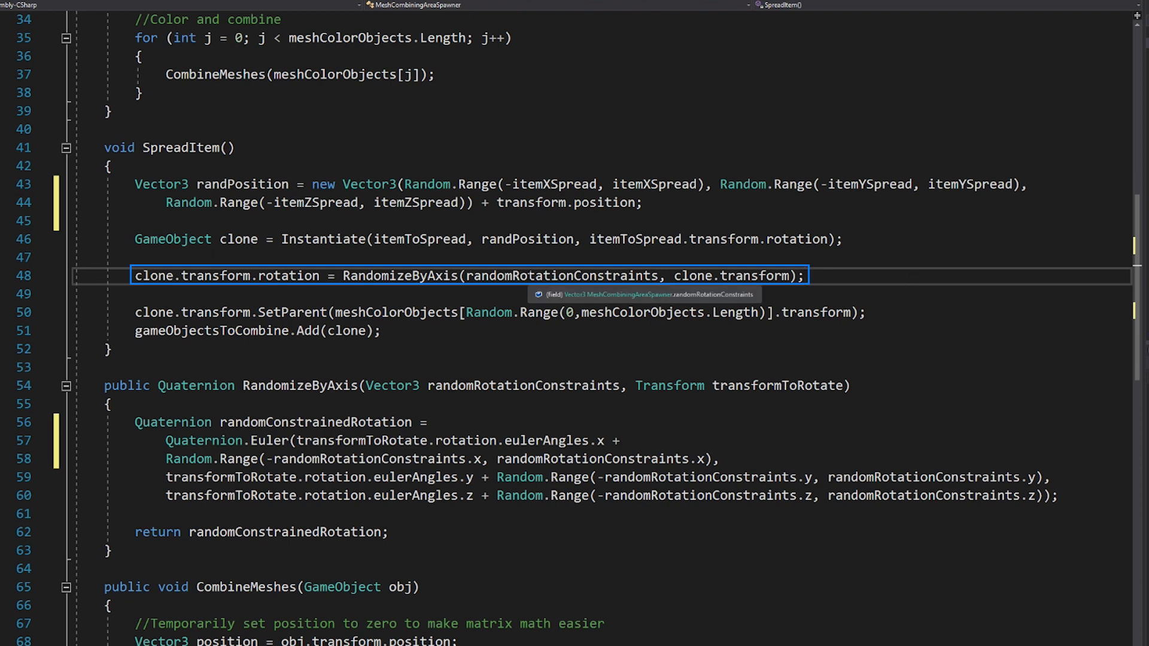
pyautogui.doubleClick(561, 275)
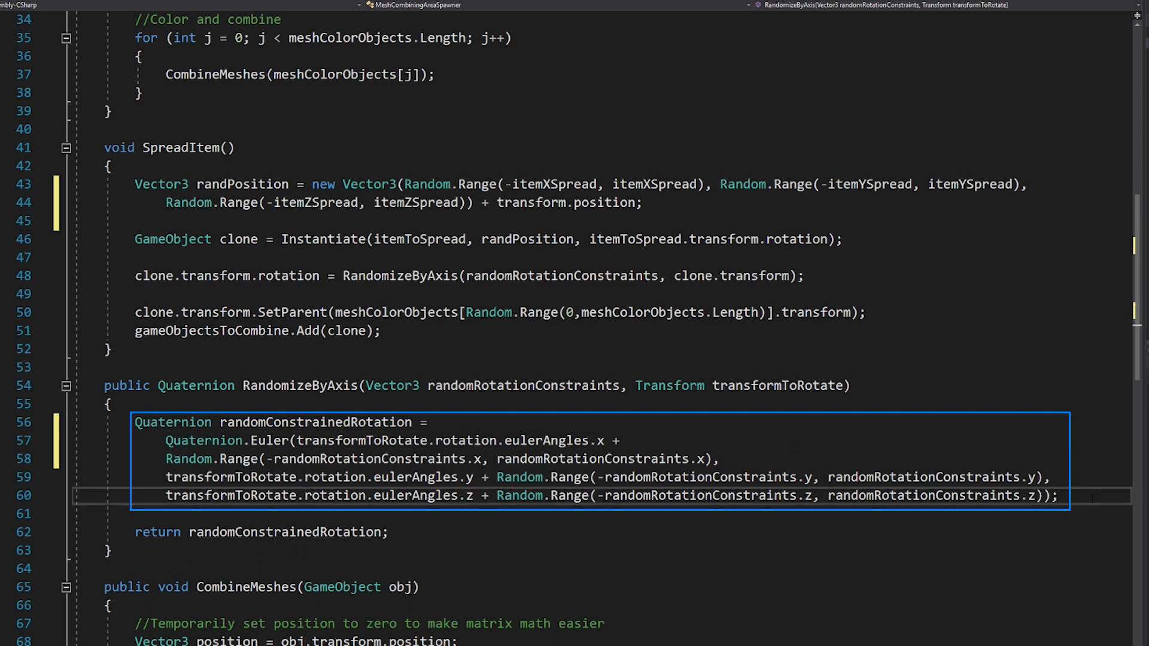
pyautogui.moveTo(135, 422); pyautogui.dragTo(1059, 496)
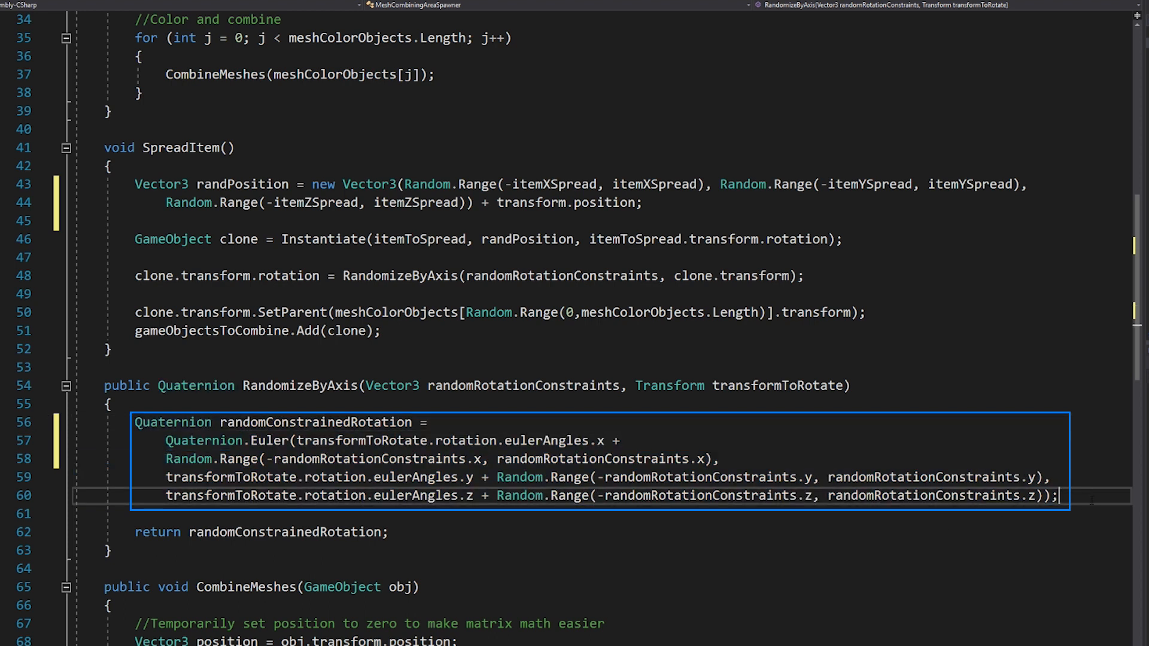
pyautogui.doubleClick(450, 441)
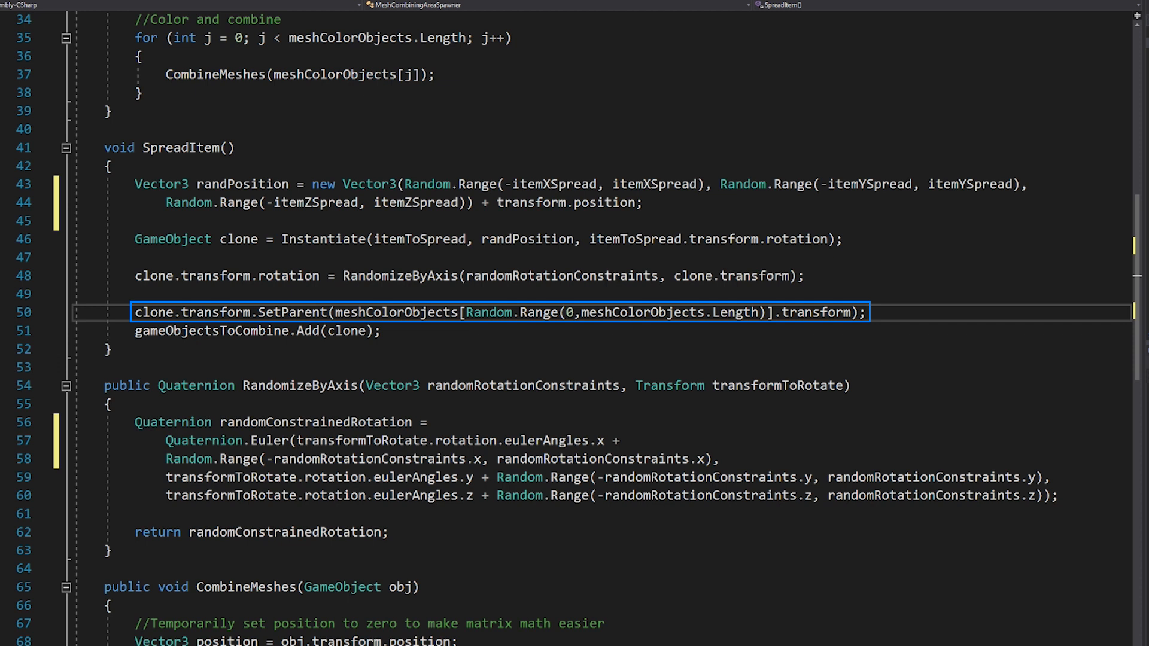
pyautogui.click(866, 313)
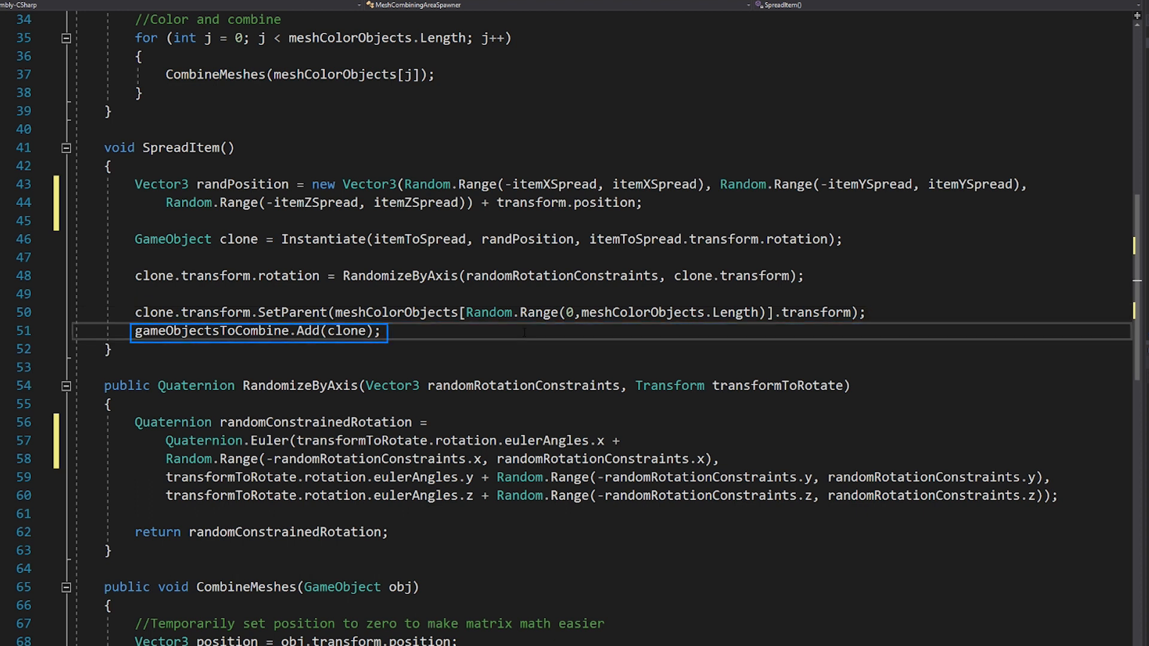
pyautogui.scroll(3)
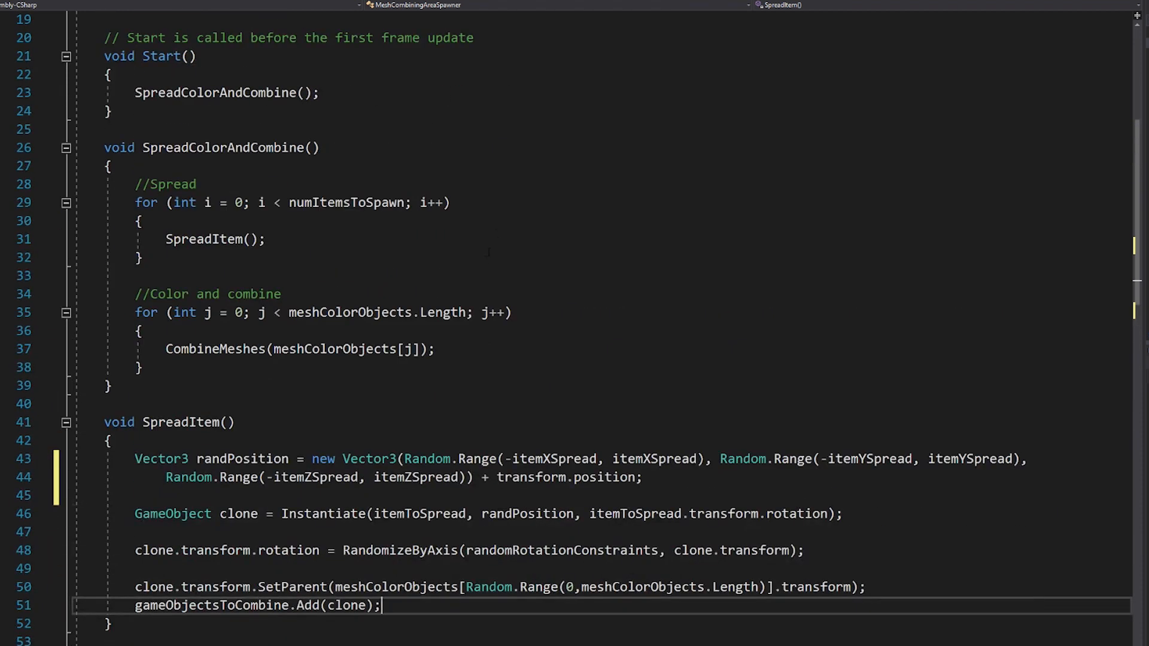
pyautogui.moveTo(135, 294); pyautogui.dragTo(111, 386)
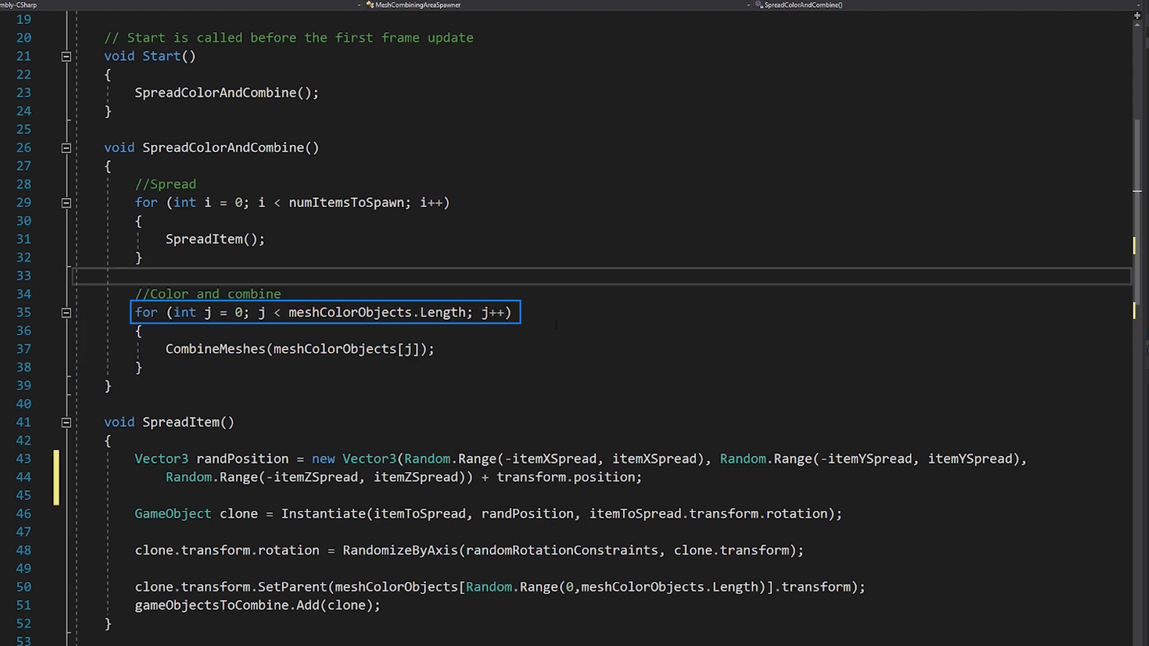
pyautogui.doubleClick(216, 349)
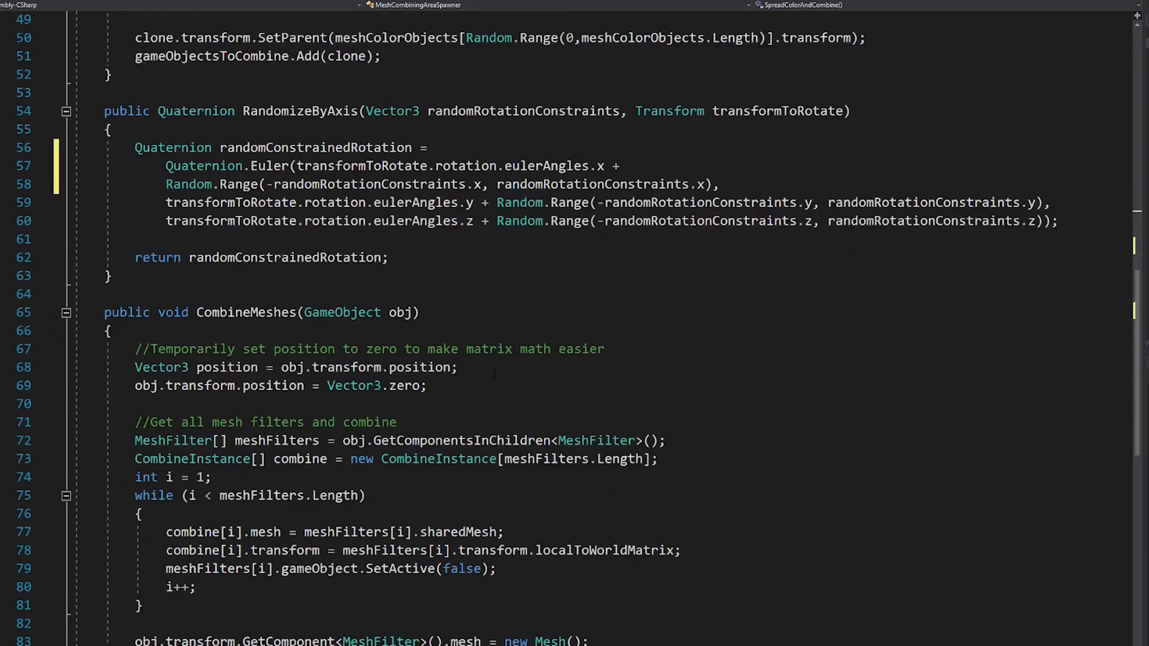
pyautogui.scroll(-3)
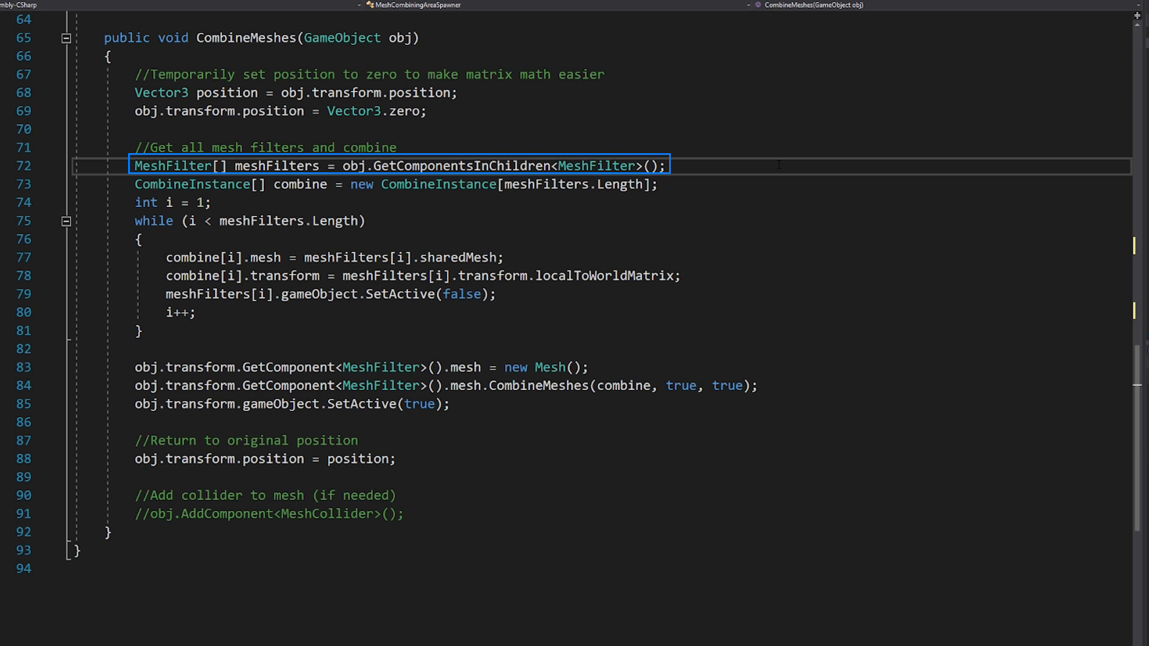
pyautogui.moveTo(343, 38)
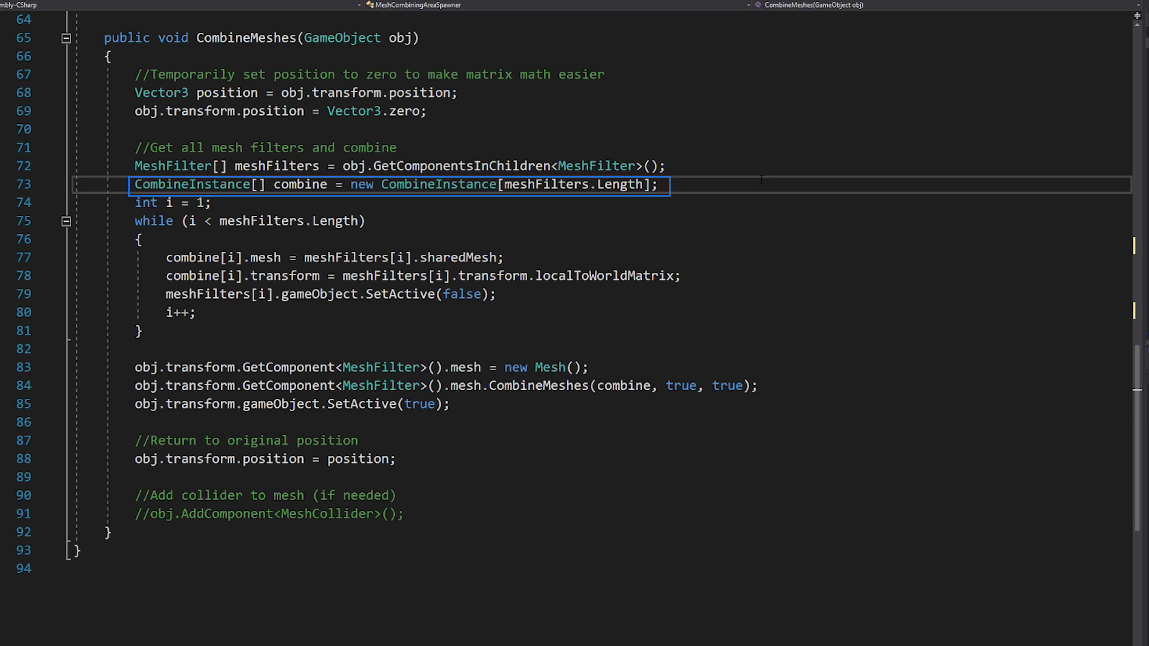
pyautogui.scroll(-3)
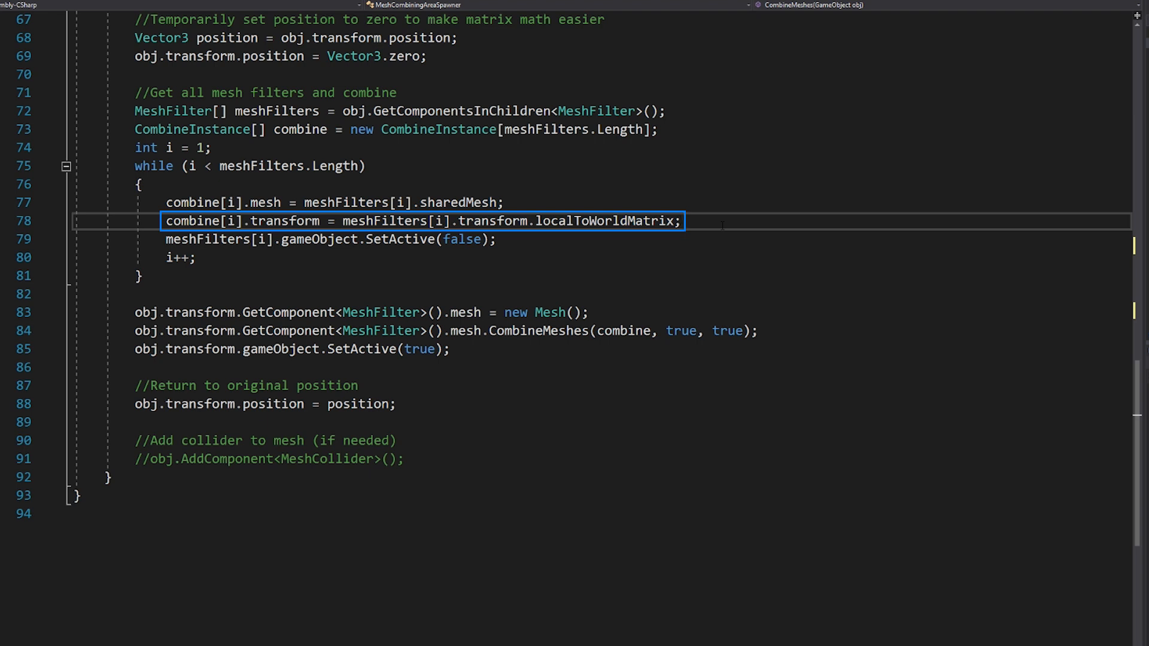
pyautogui.click(682, 221)
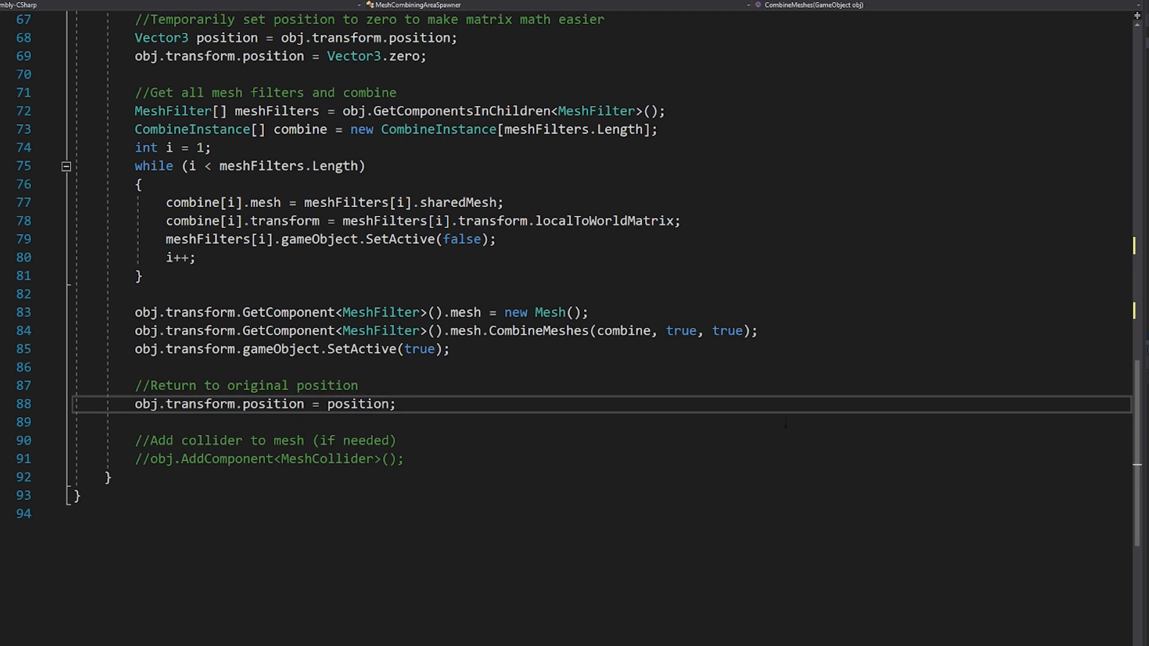
# Step: Highlight the commented-out collider line in the script
pyautogui.click(403, 459)
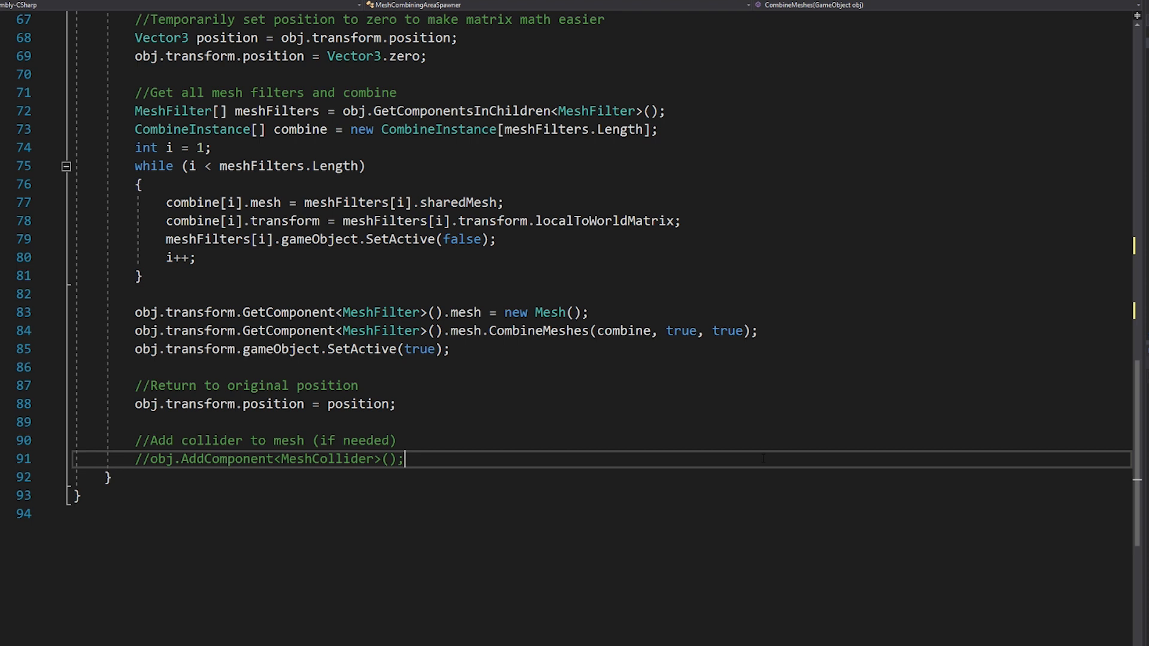
pyautogui.moveTo(134, 440); pyautogui.dragTo(405, 460)
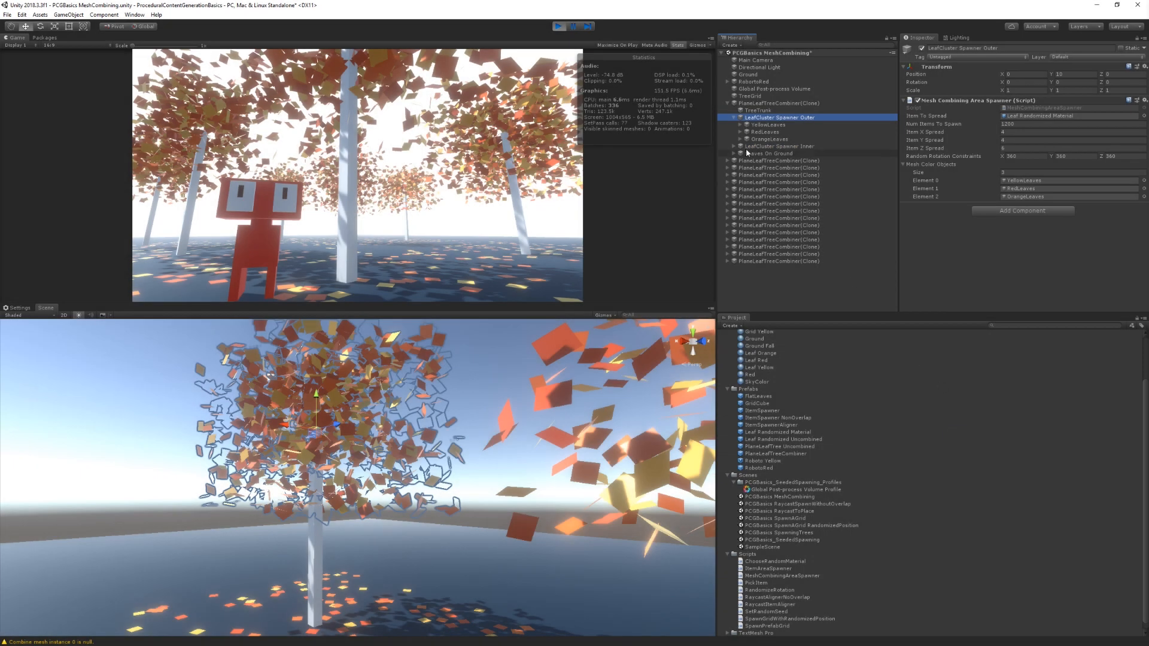
pyautogui.click(740, 124)
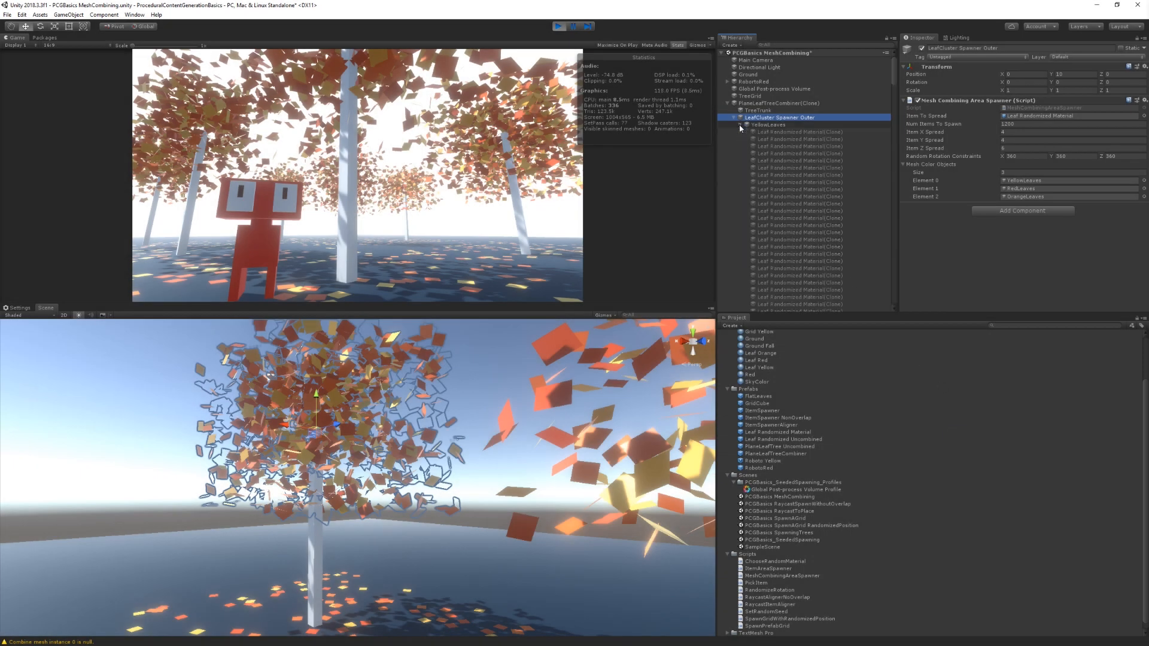
pyautogui.click(797, 131)
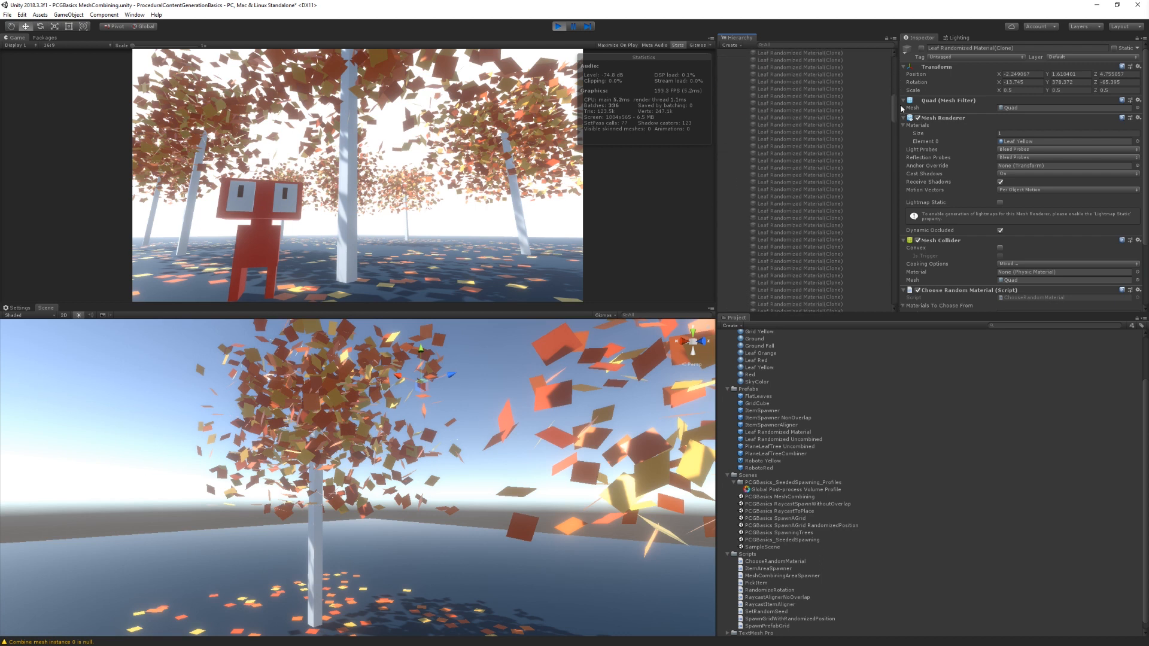
pyautogui.click(768, 125)
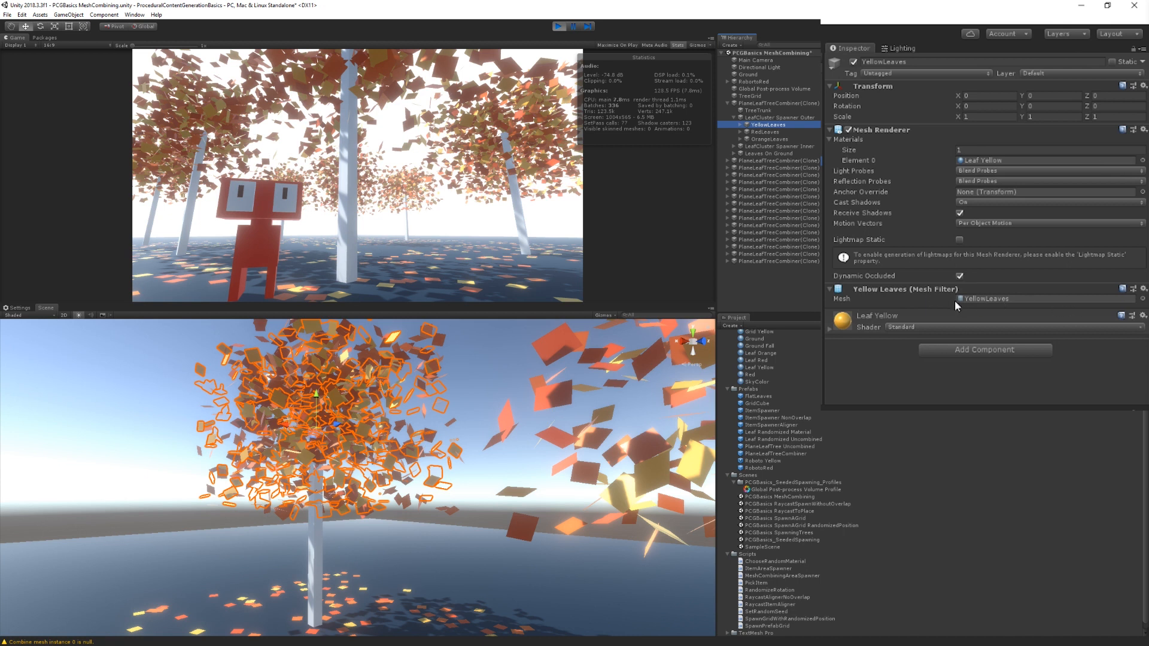
pyautogui.moveTo(1042, 241)
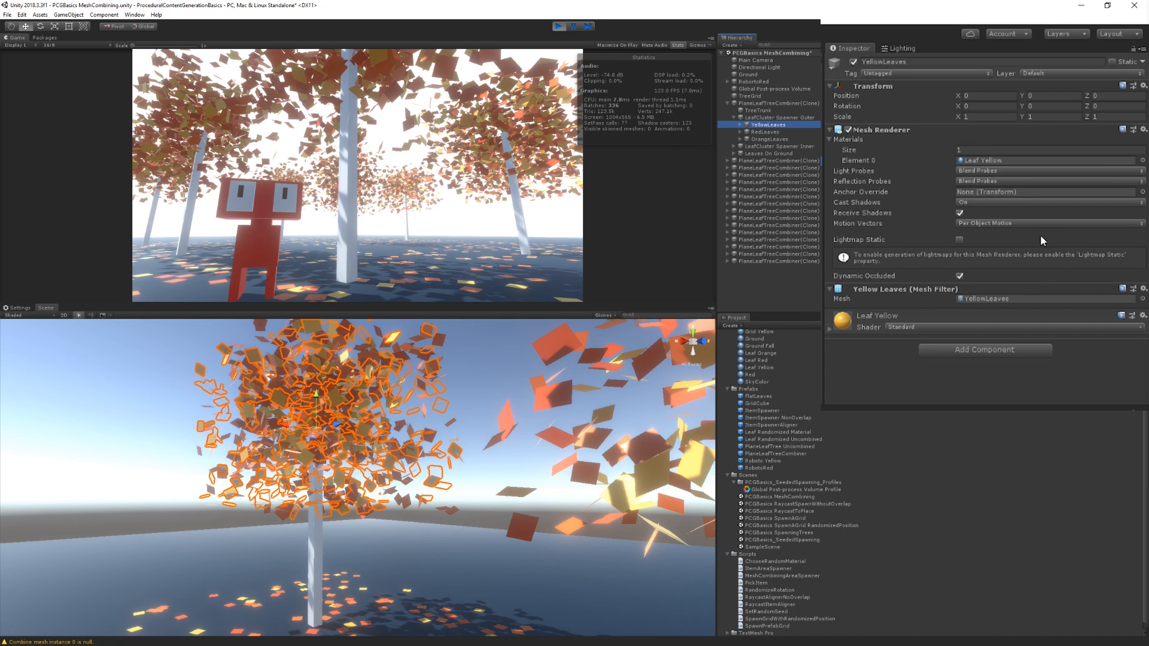
pyautogui.moveTo(959, 295)
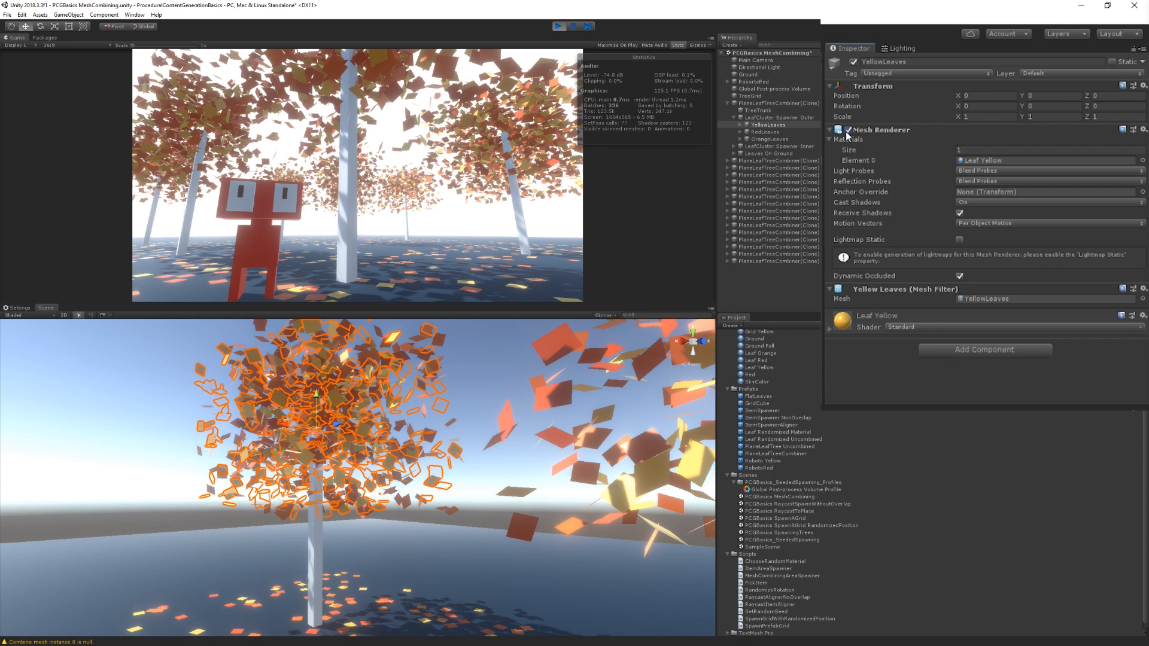
pyautogui.click(765, 132)
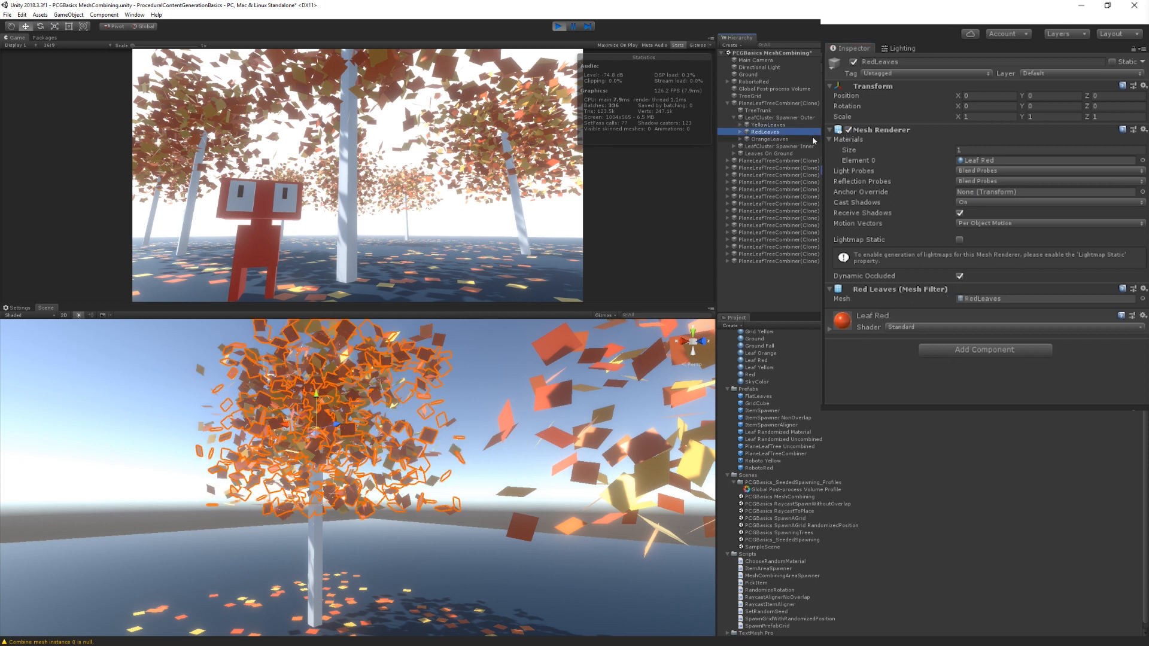
pyautogui.click(771, 138)
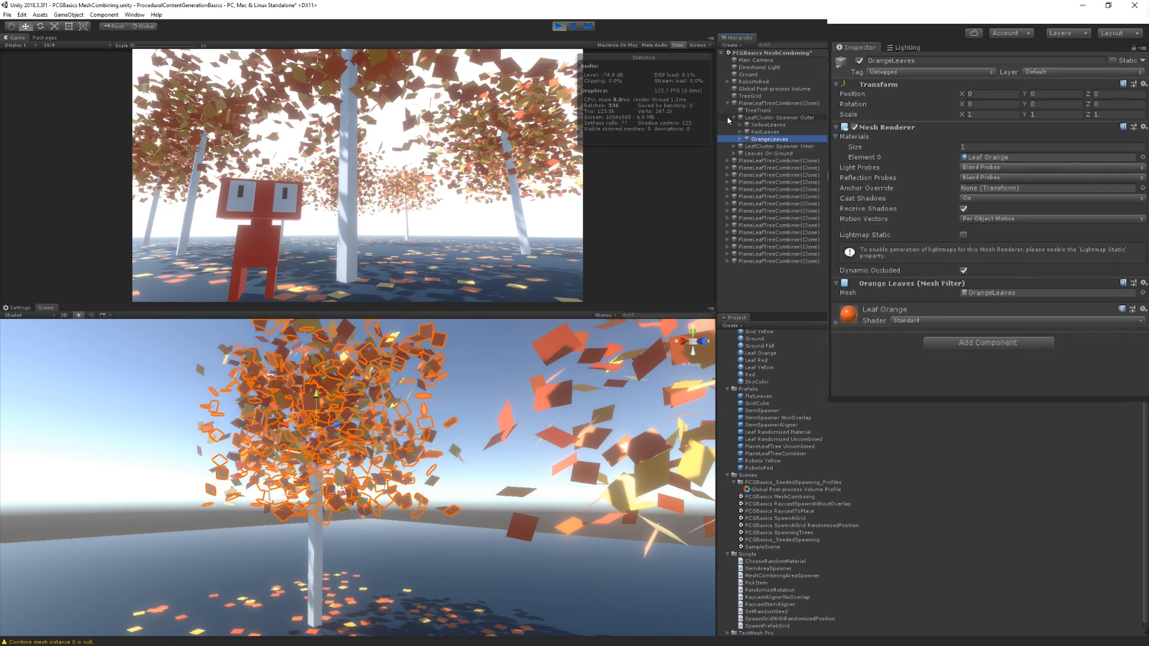
pyautogui.click(779, 117)
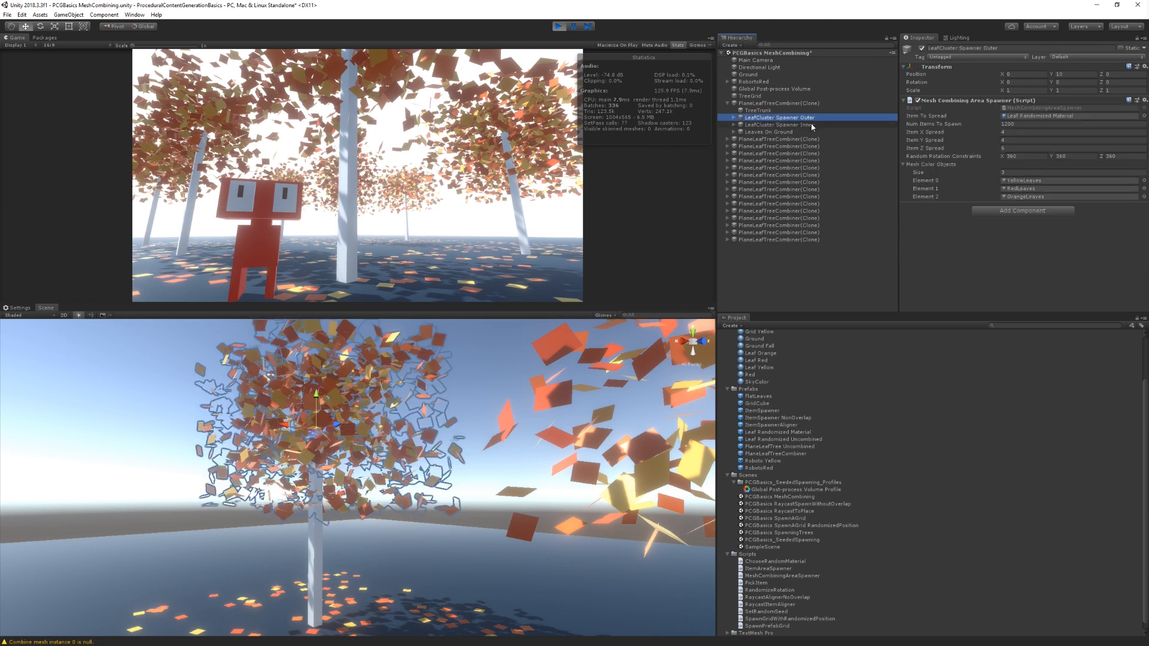